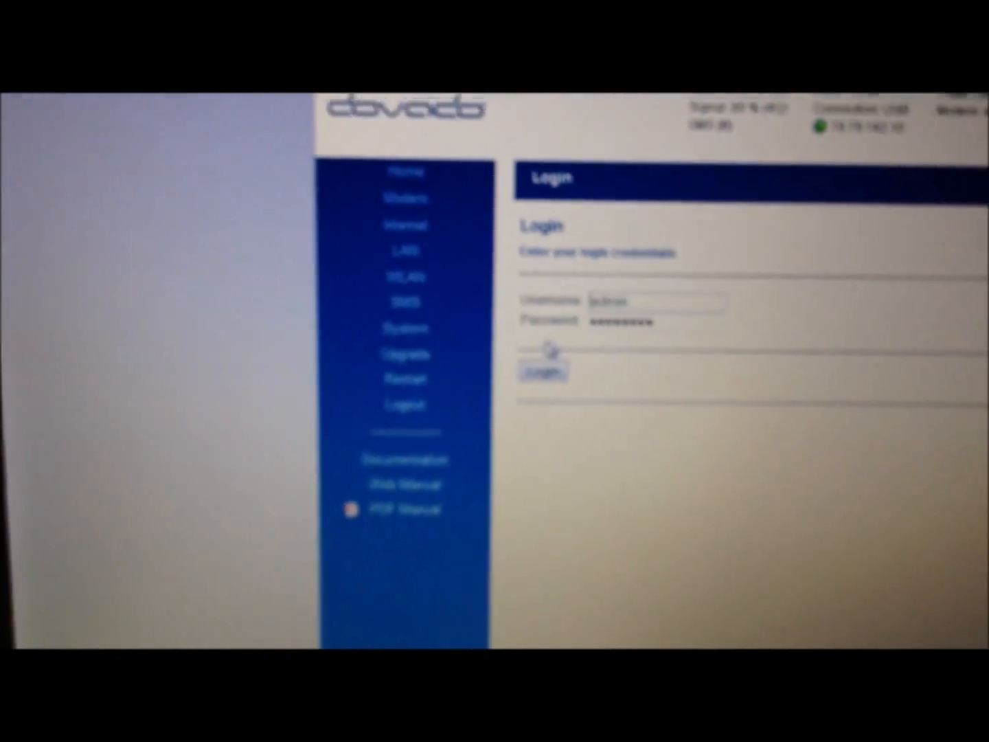
Step: Log in to the Dovado router with the entered admin credentials
click(544, 372)
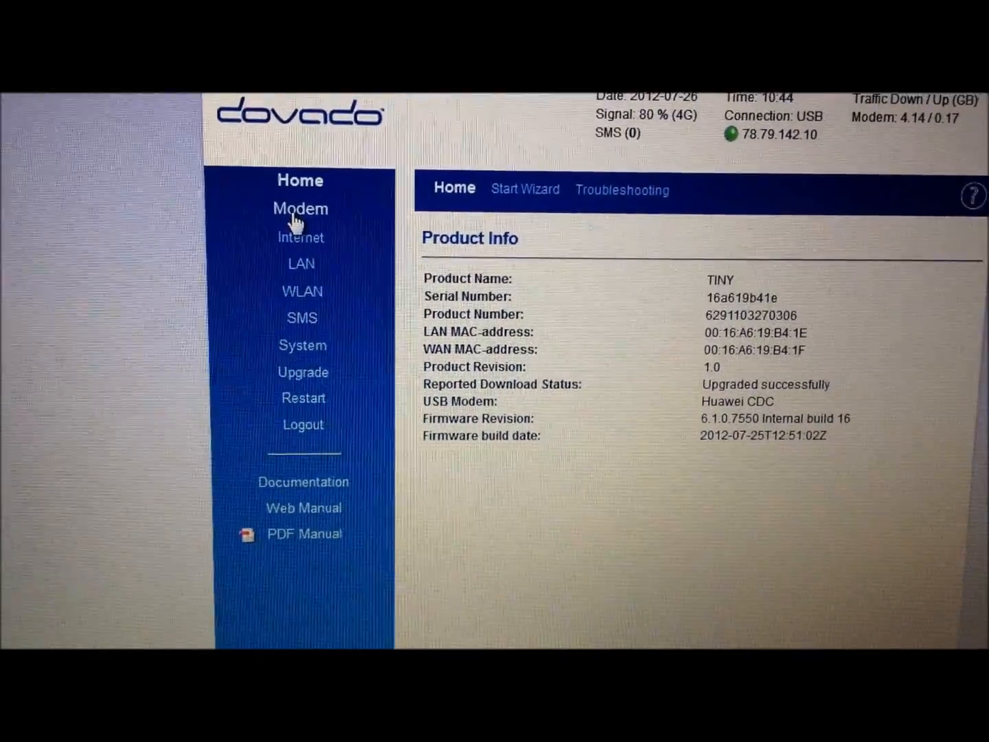
Step: Go to Modem > Modem Settings and scroll to Network Preference
click(300, 208)
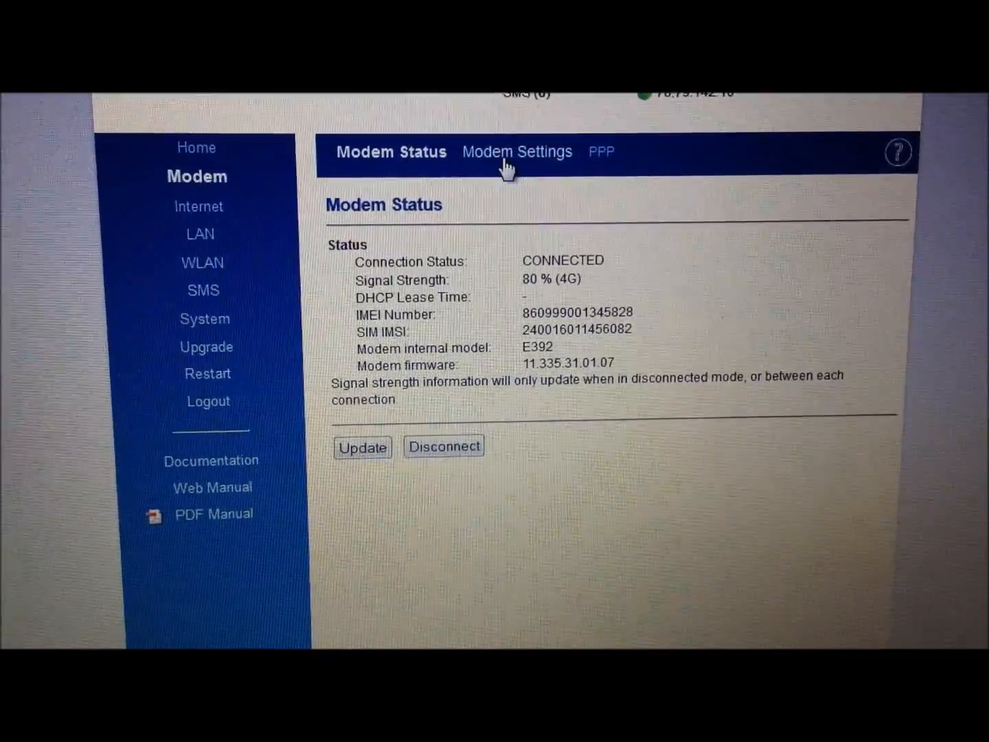
click(516, 152)
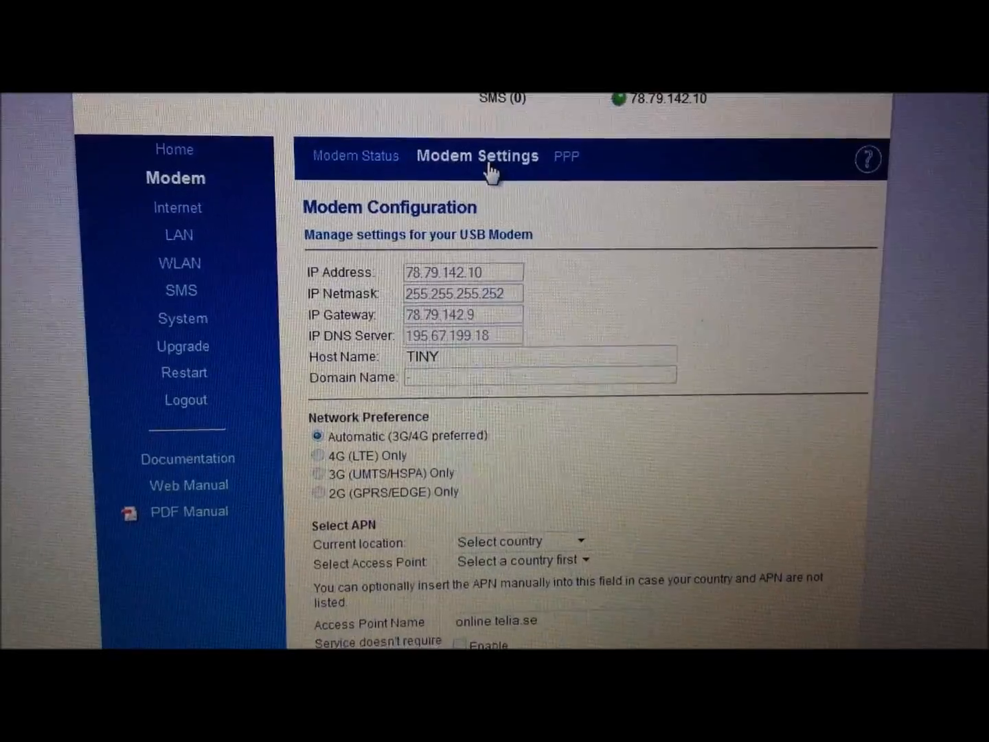
scroll(down, 3)
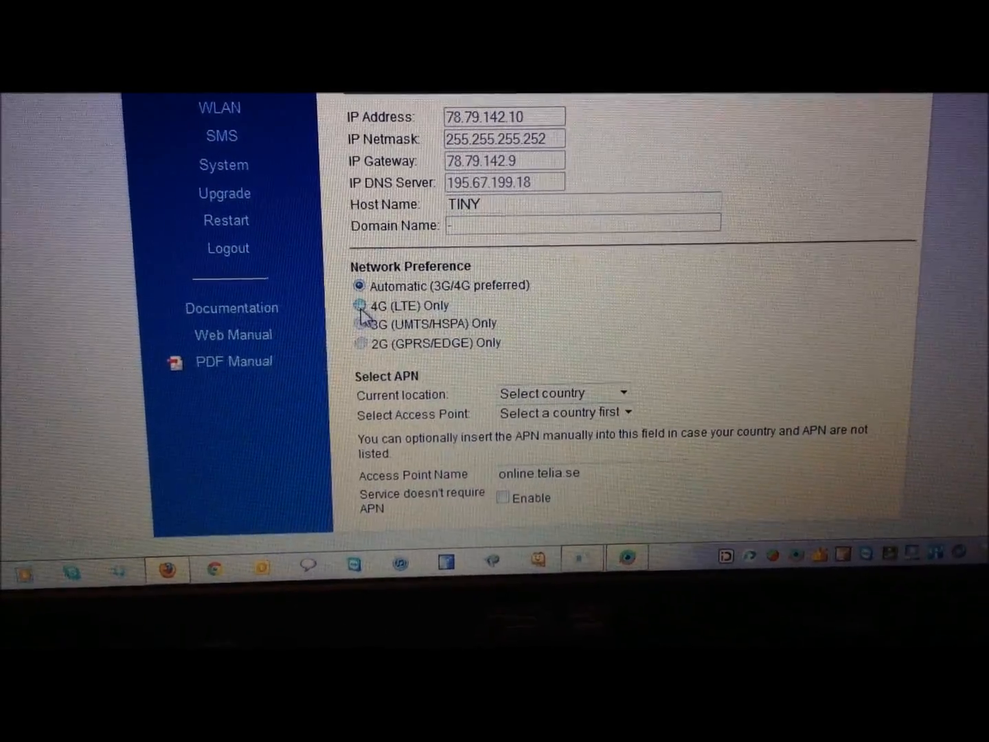
Step: Choose 4G (LTE) Only and select the 2600 (B7) band
click(360, 304)
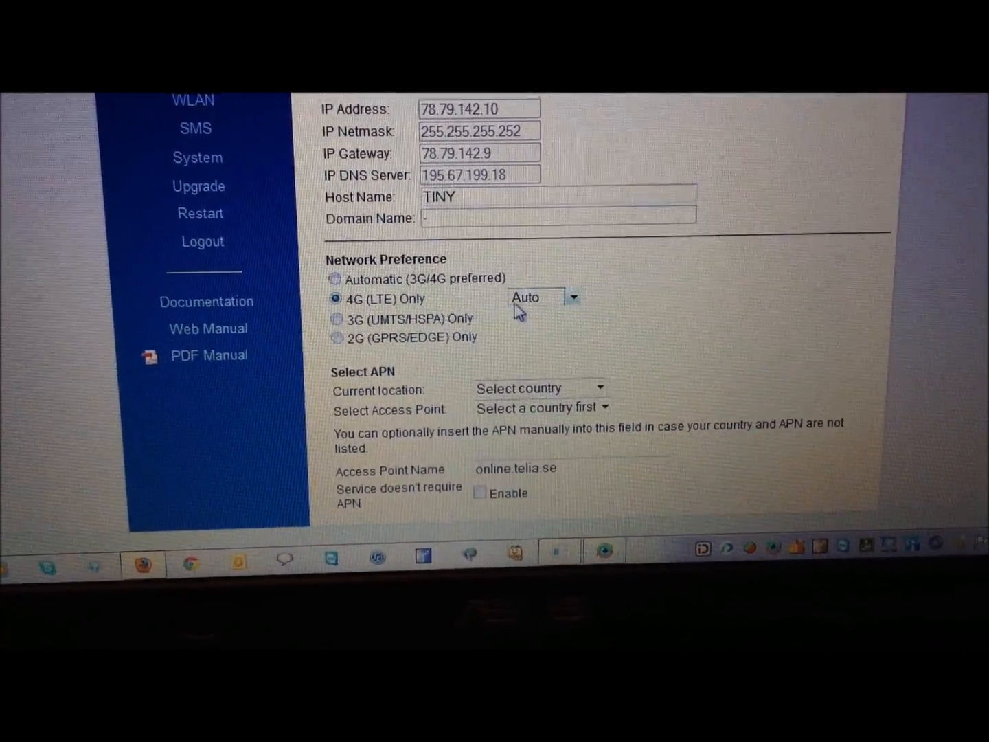
click(572, 297)
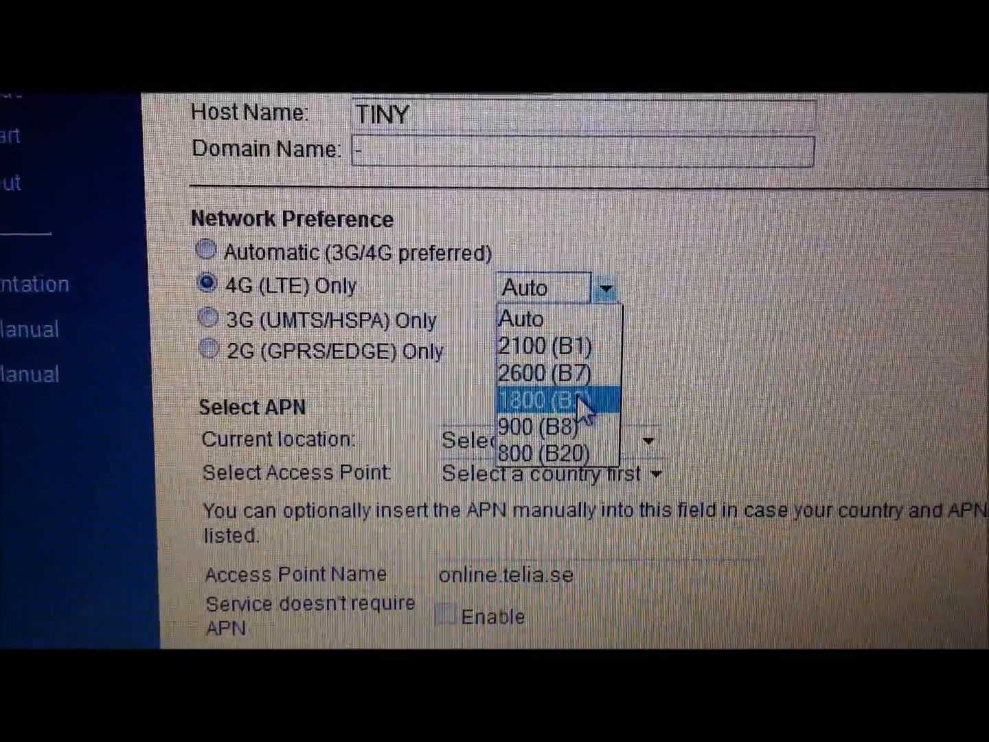
mouse_move(563, 385)
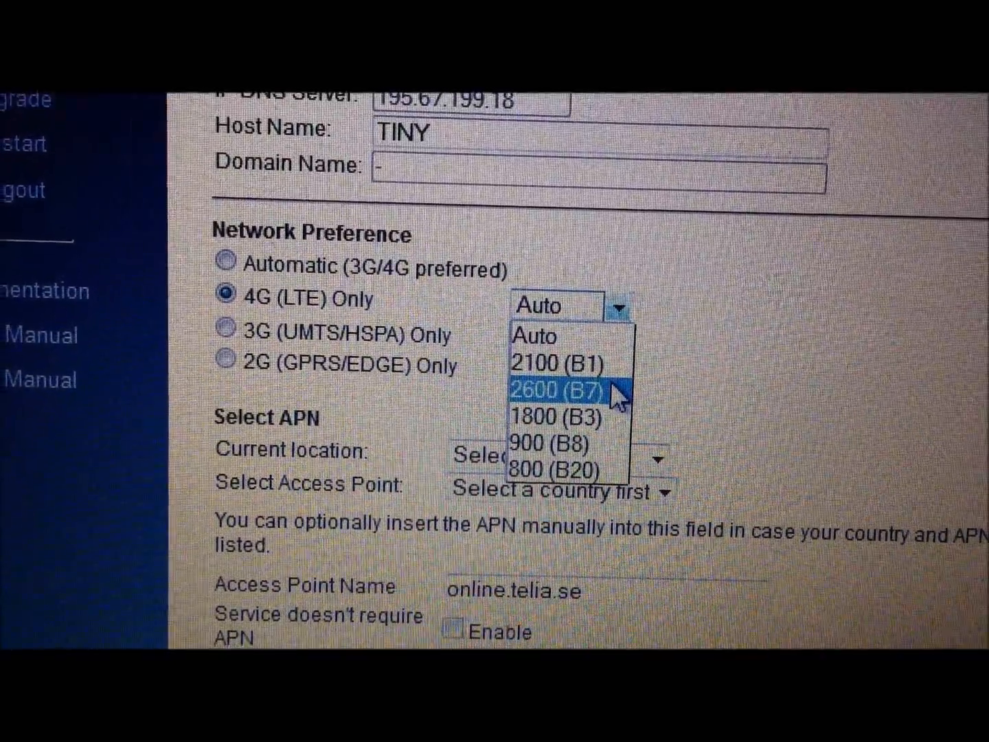
click(556, 393)
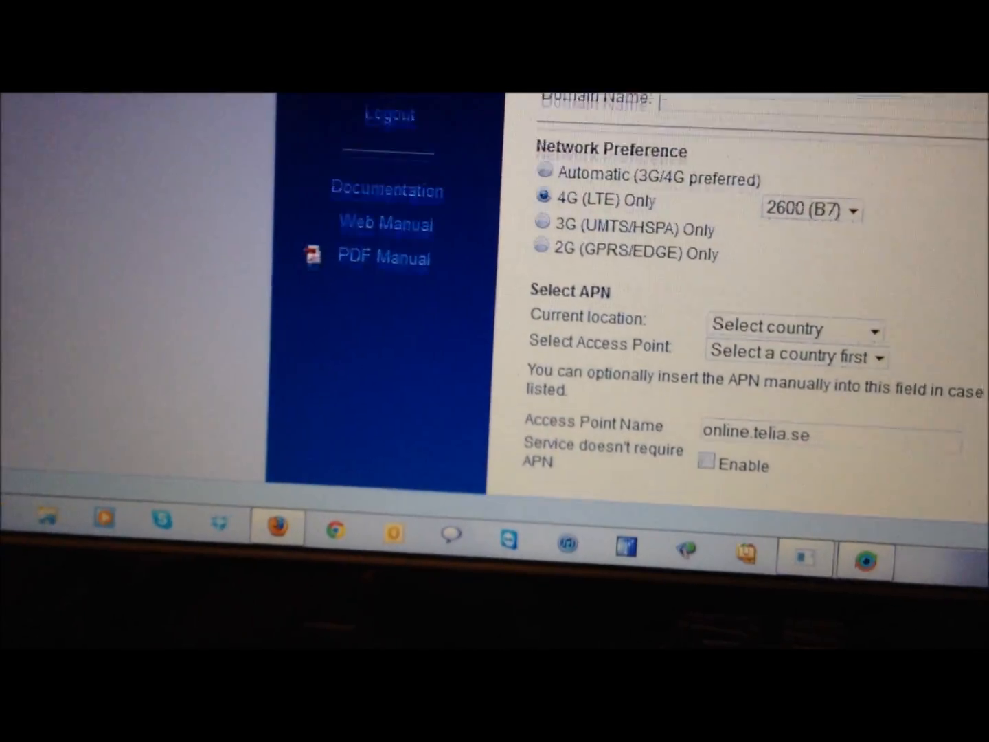
Step: Save the modem settings, which take effect after a restart
scroll(down, 3)
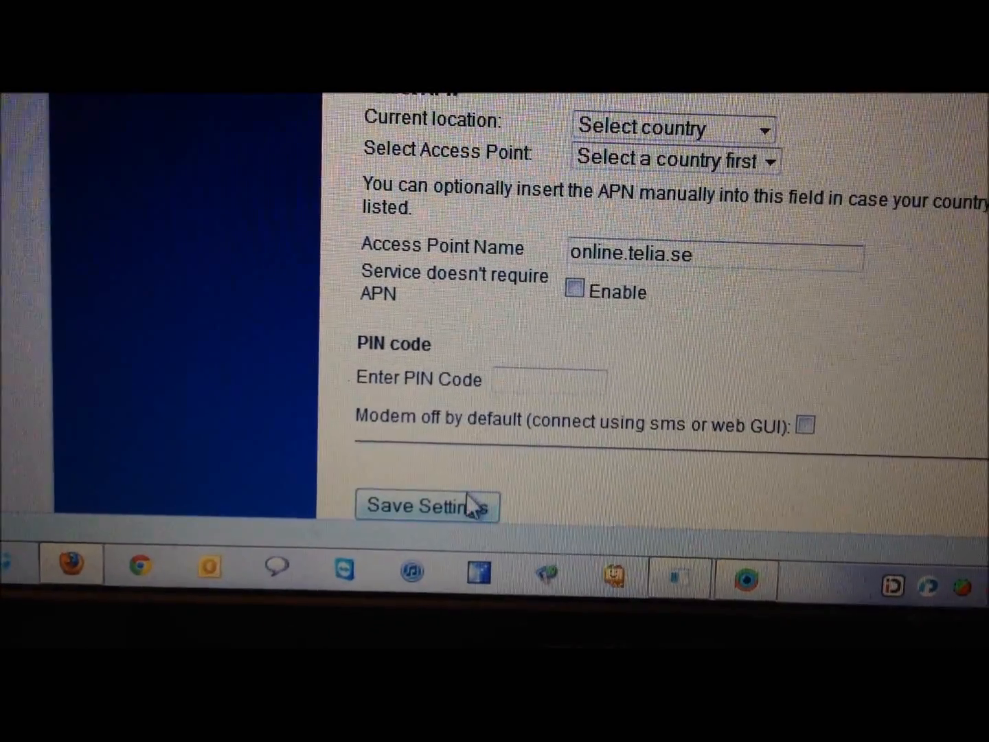
click(425, 506)
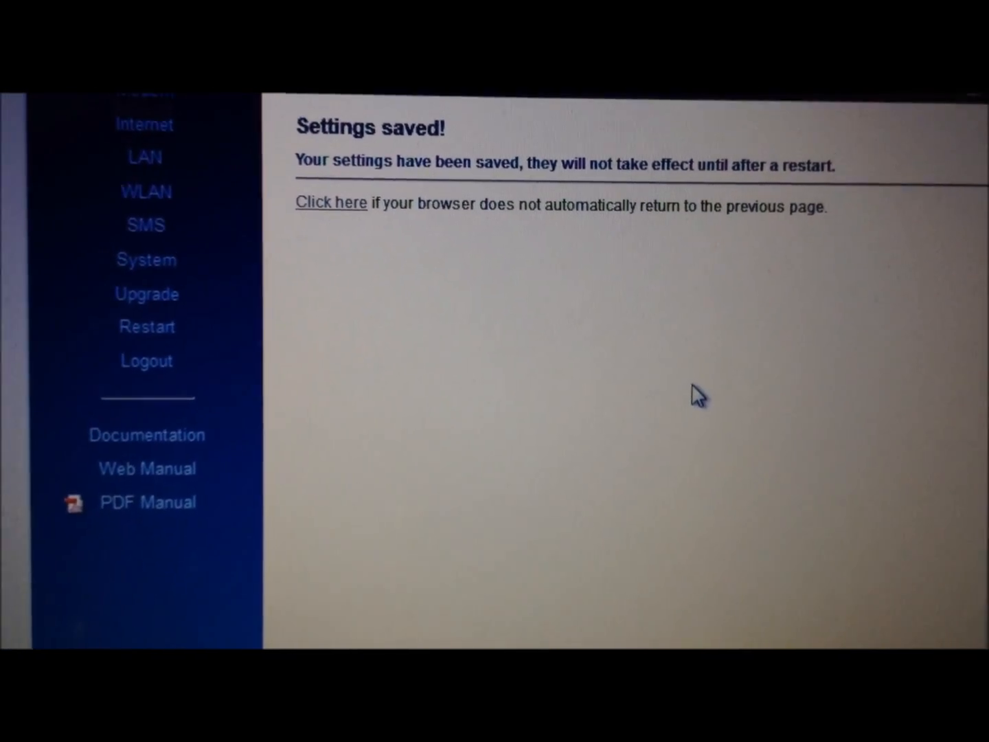
Step: Follow the 'Click here' link back to Modem Settings to verify 2600 (B7)
click(330, 202)
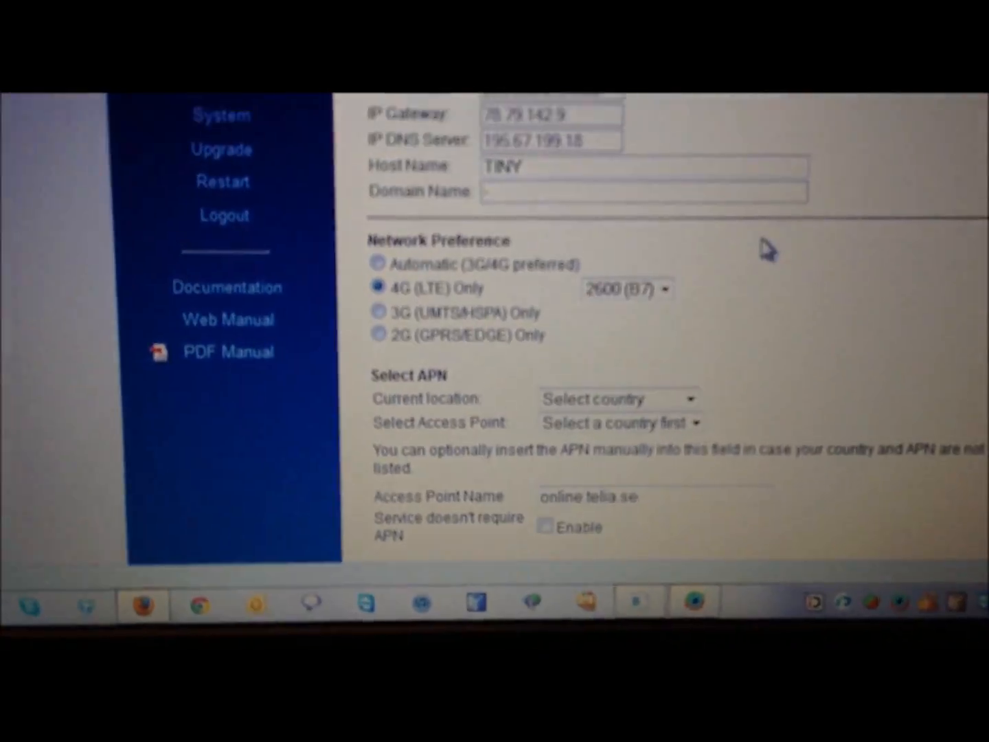